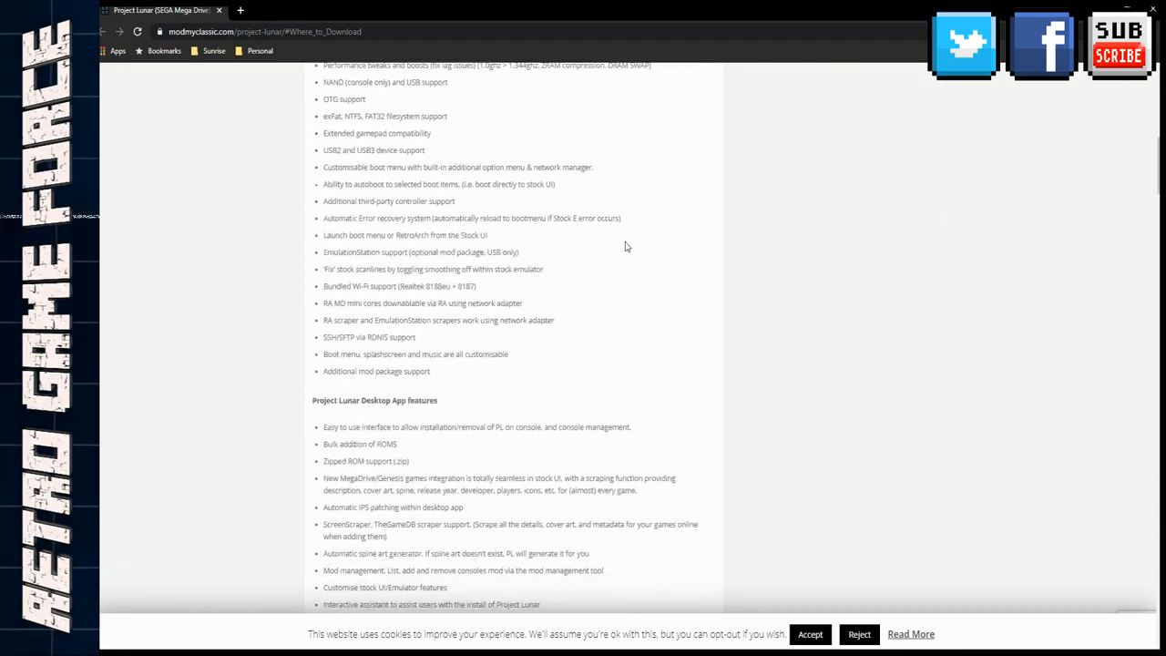
Scroll the modmyclassic Project Lunar page toward the Where to Download section.
scroll("up", 3)
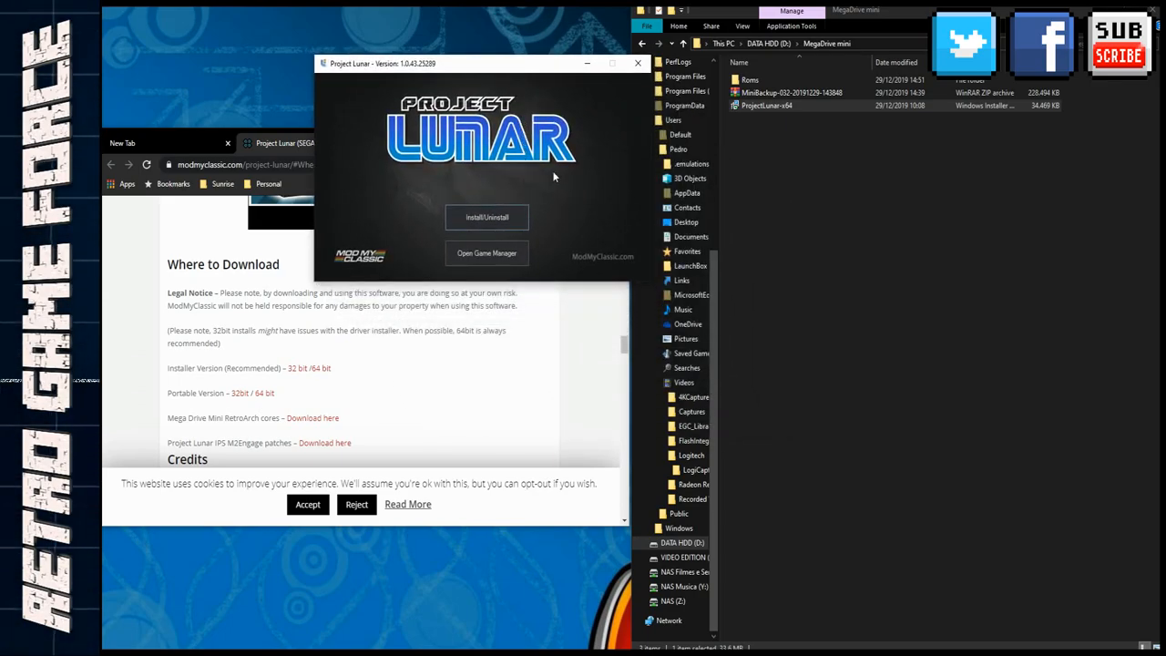
Start the Install/Uninstall process from the Project Lunar start window.
left_click(487, 217)
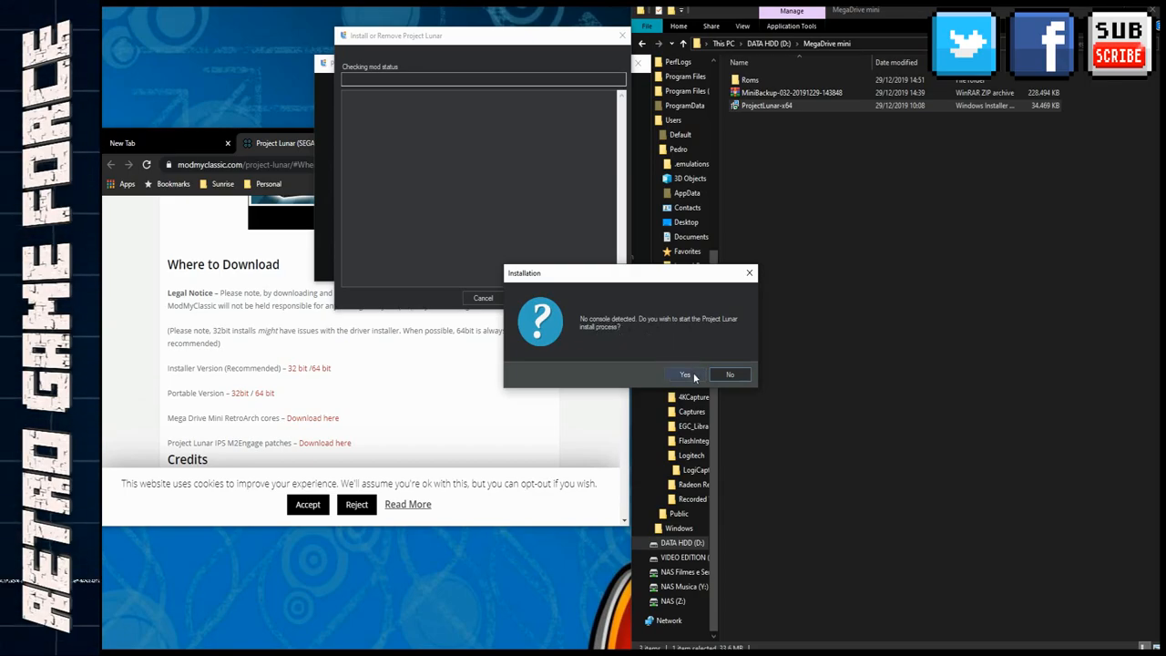
Confirm Yes to begin the Project Lunar install and show the tutorial.
left_click(685, 375)
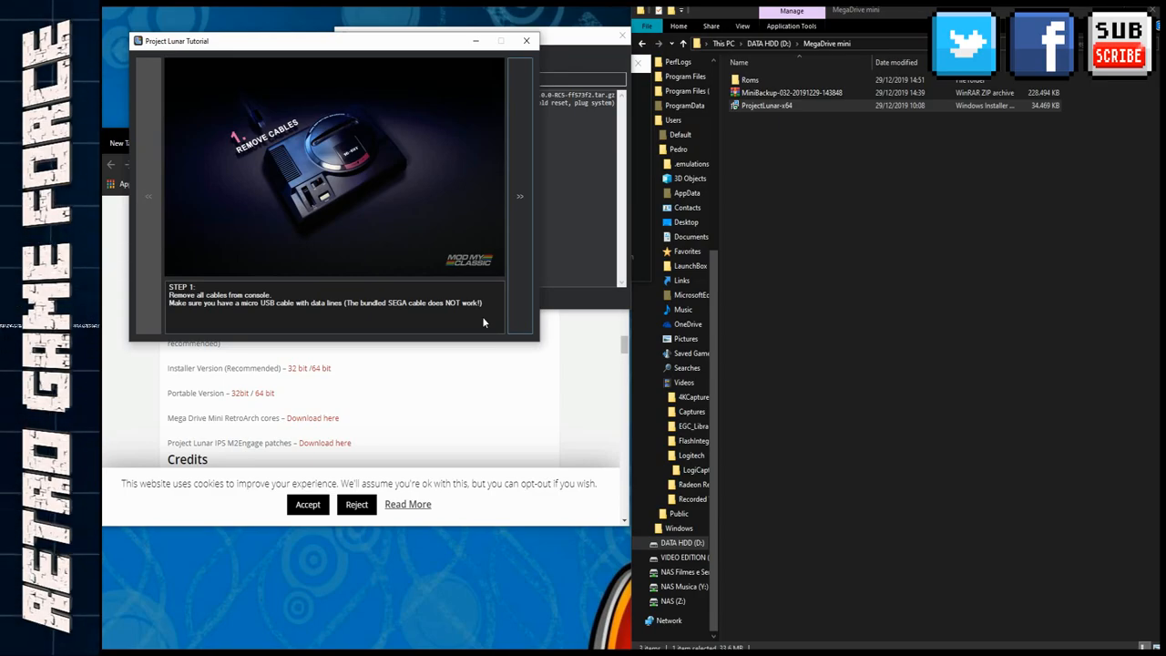
Advance the install tutorial through the cable and RESET steps up to the LED-flash flashing step.
left_click(521, 195)
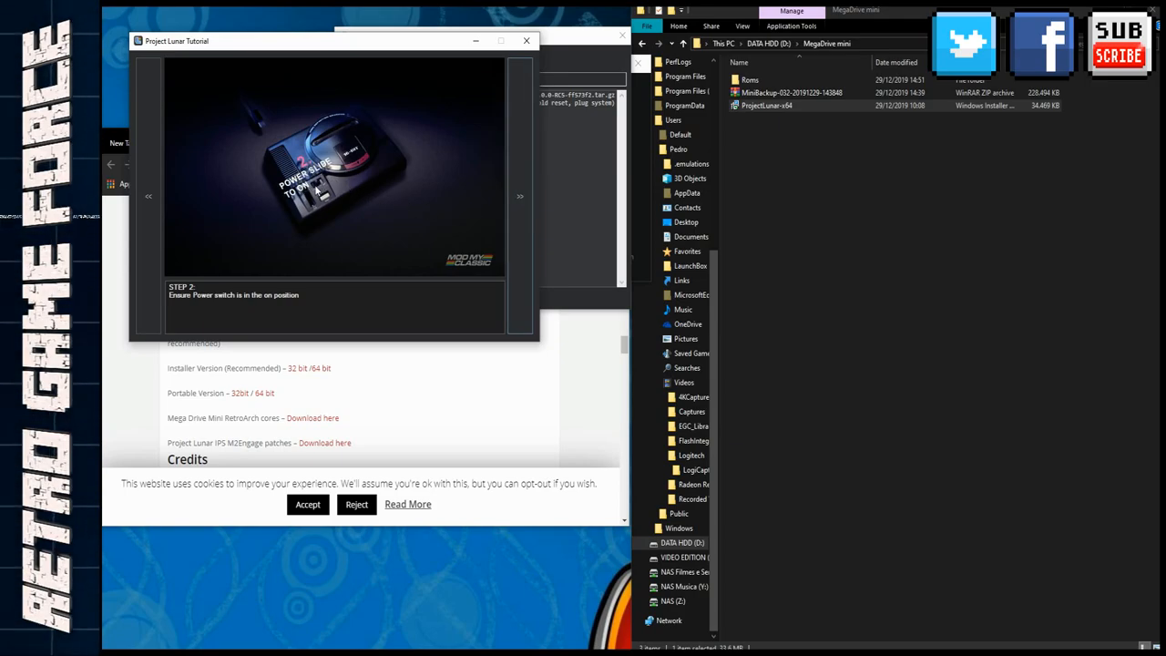
left_click(519, 197)
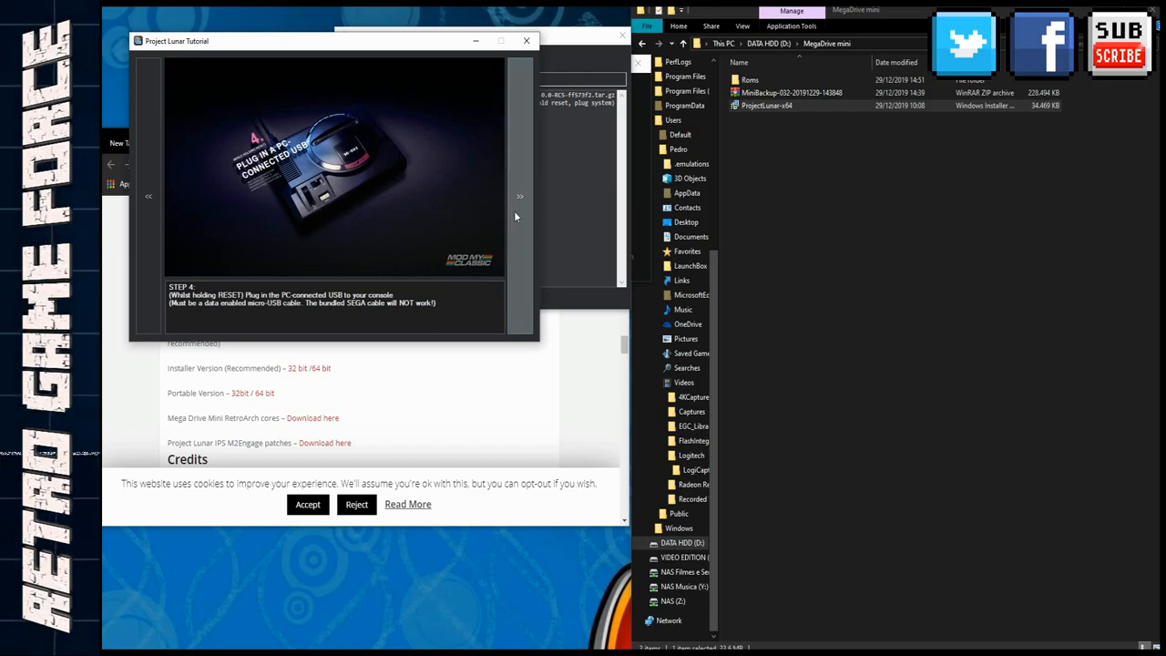
left_click(519, 197)
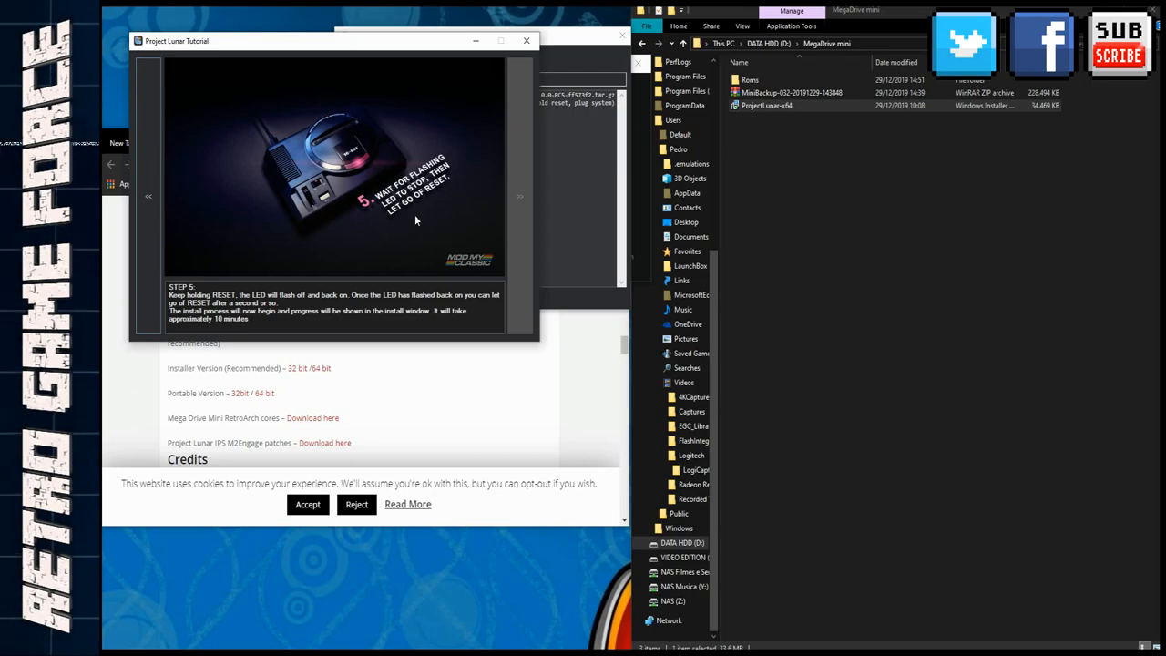
mouse_move(355, 173)
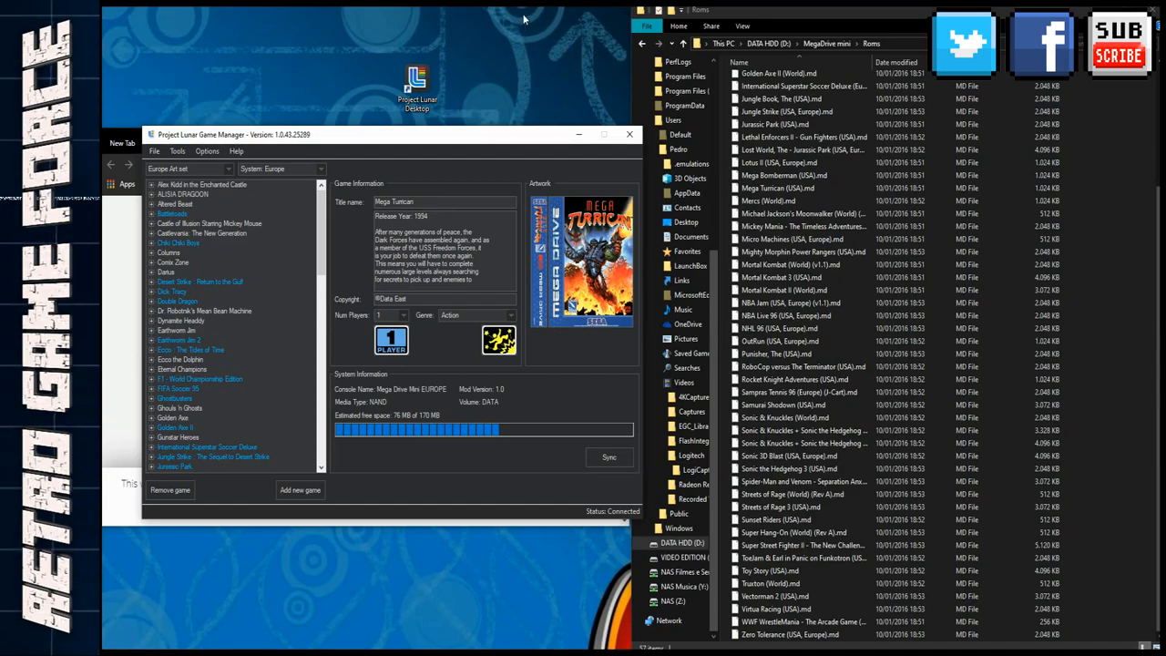
Return to the MegaDrive.mini folder and begin adding Adventures of Batman & Robin as a new game.
left_click(179, 149)
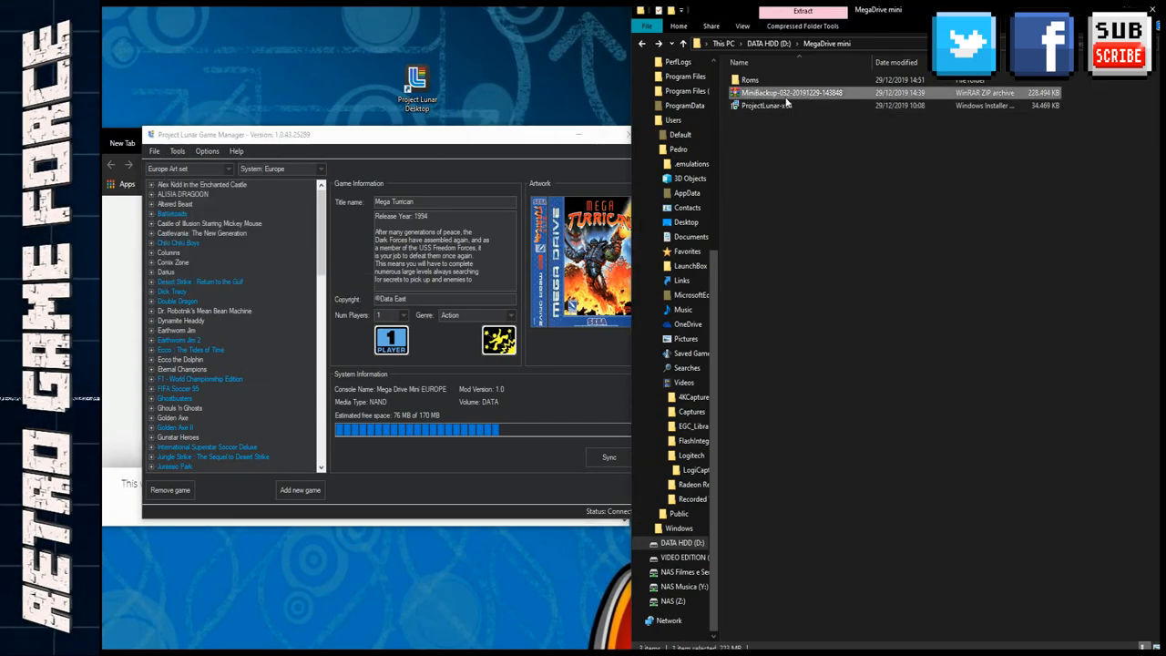
left_click(299, 490)
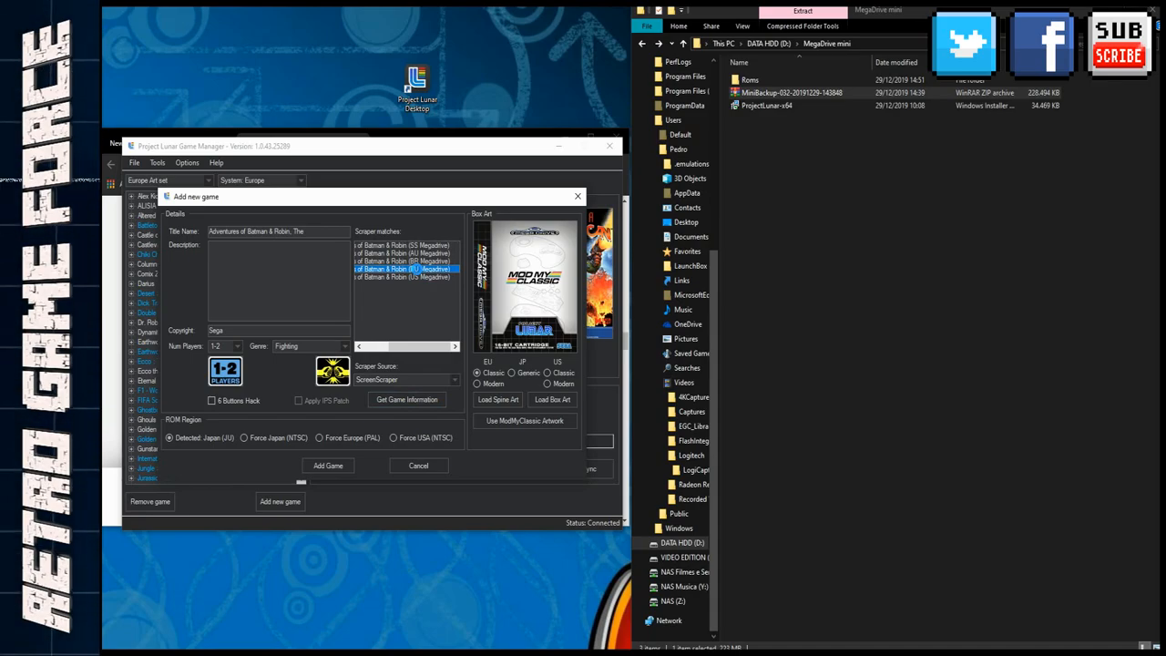
Fetch The Adventures of Batman & Robin's release year, Fighting genre, description and box art via Get Game Information.
left_click(406, 399)
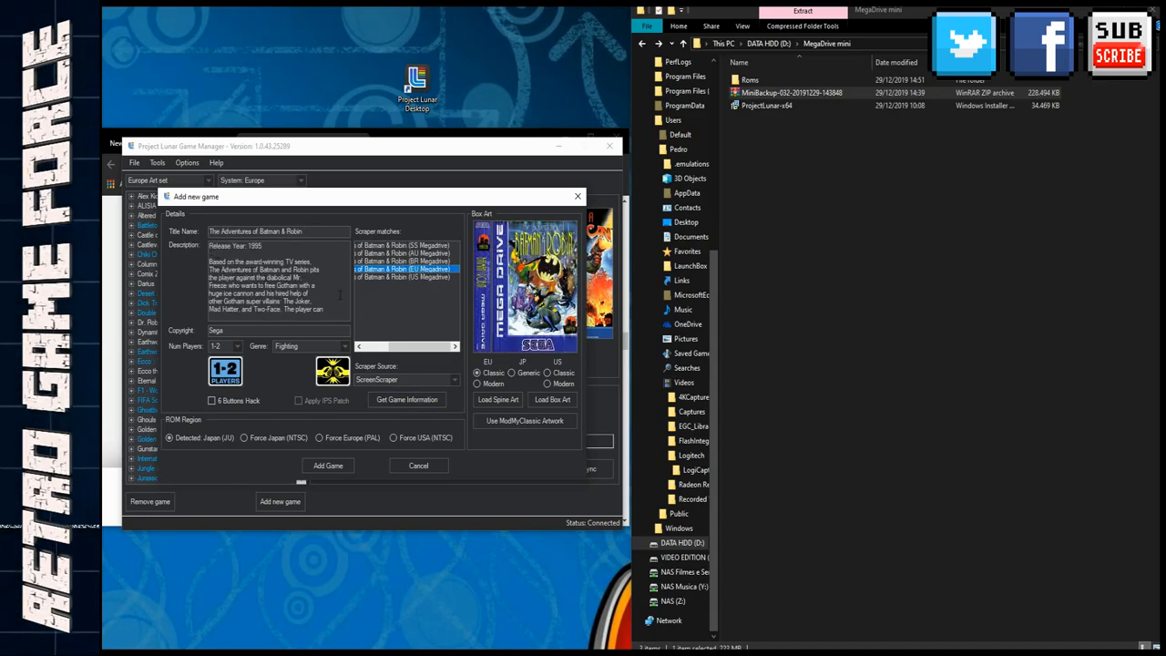
left_click(328, 466)
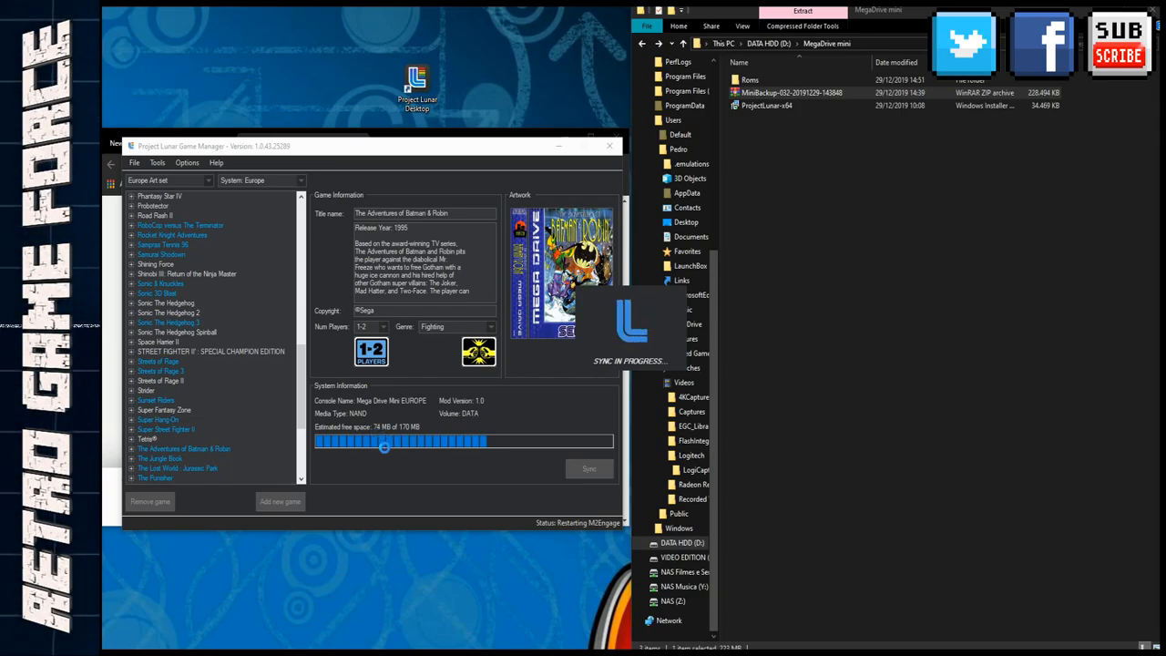